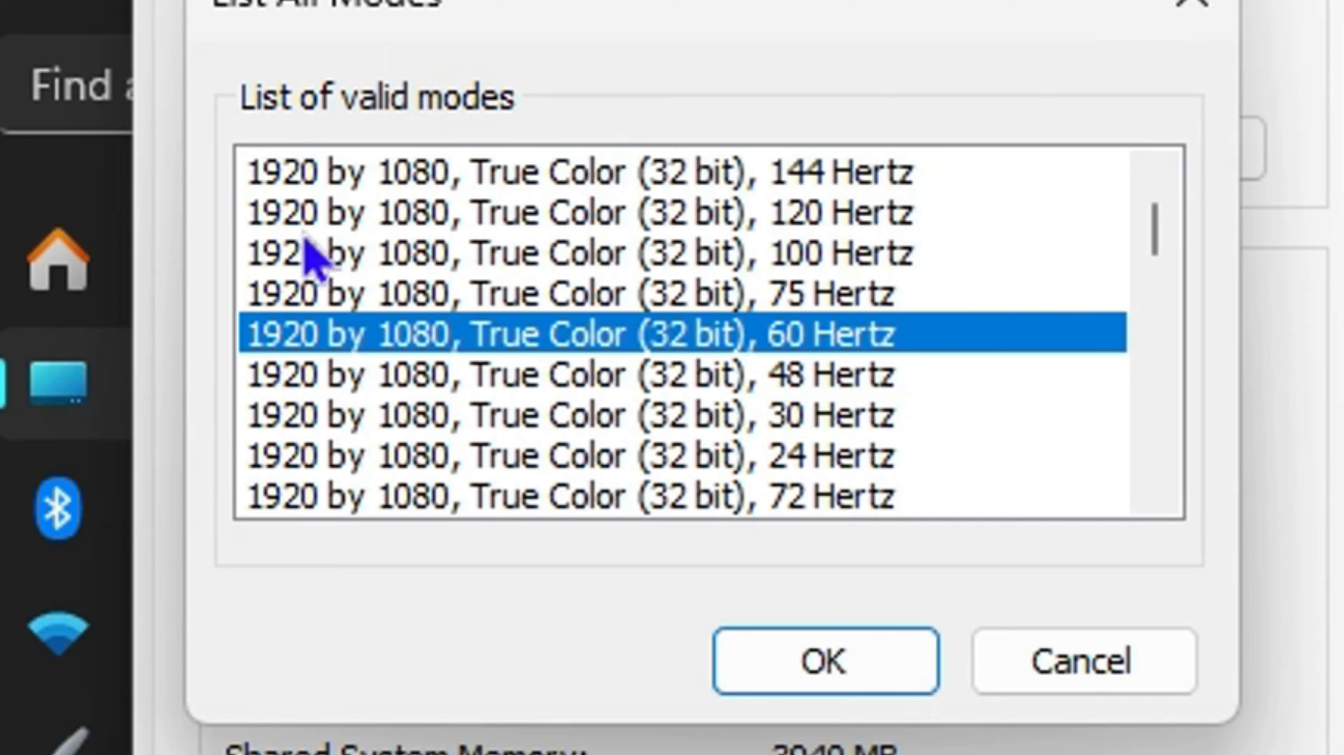
Step: Pick the 1920 by 1080, True Color (32 bit), 144 Hertz mode from the valid modes list
{"action": "left_click", "coordinate": [575, 172]}
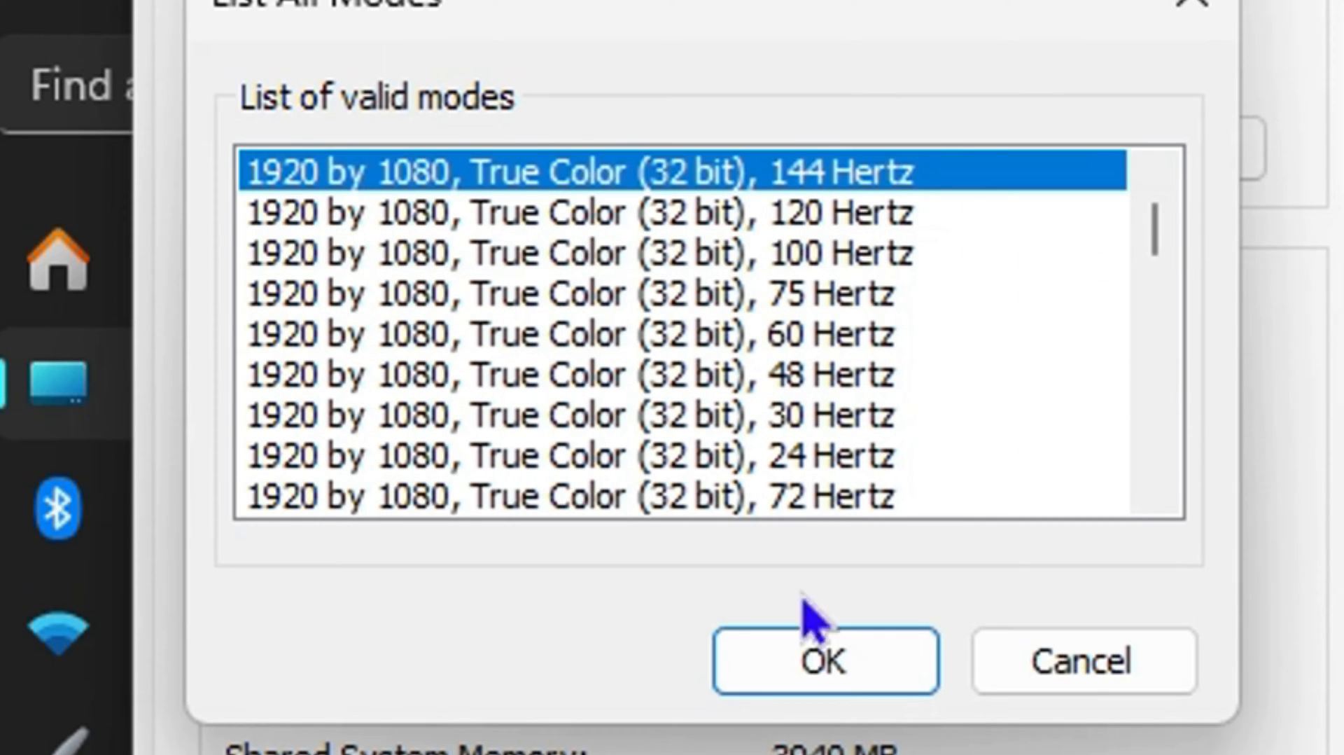
{"action": "right_click", "coordinate": [423, 731]}
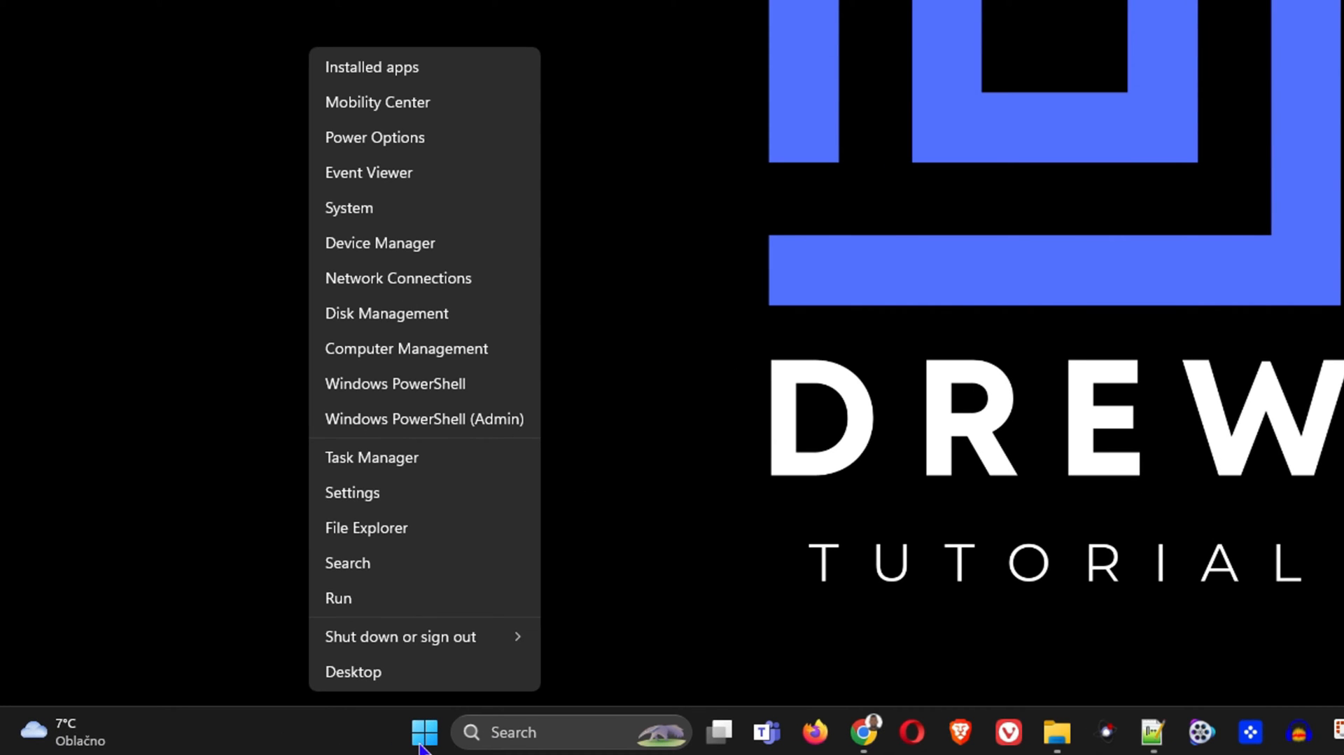
{"action": "mouse_move", "coordinate": [351, 493]}
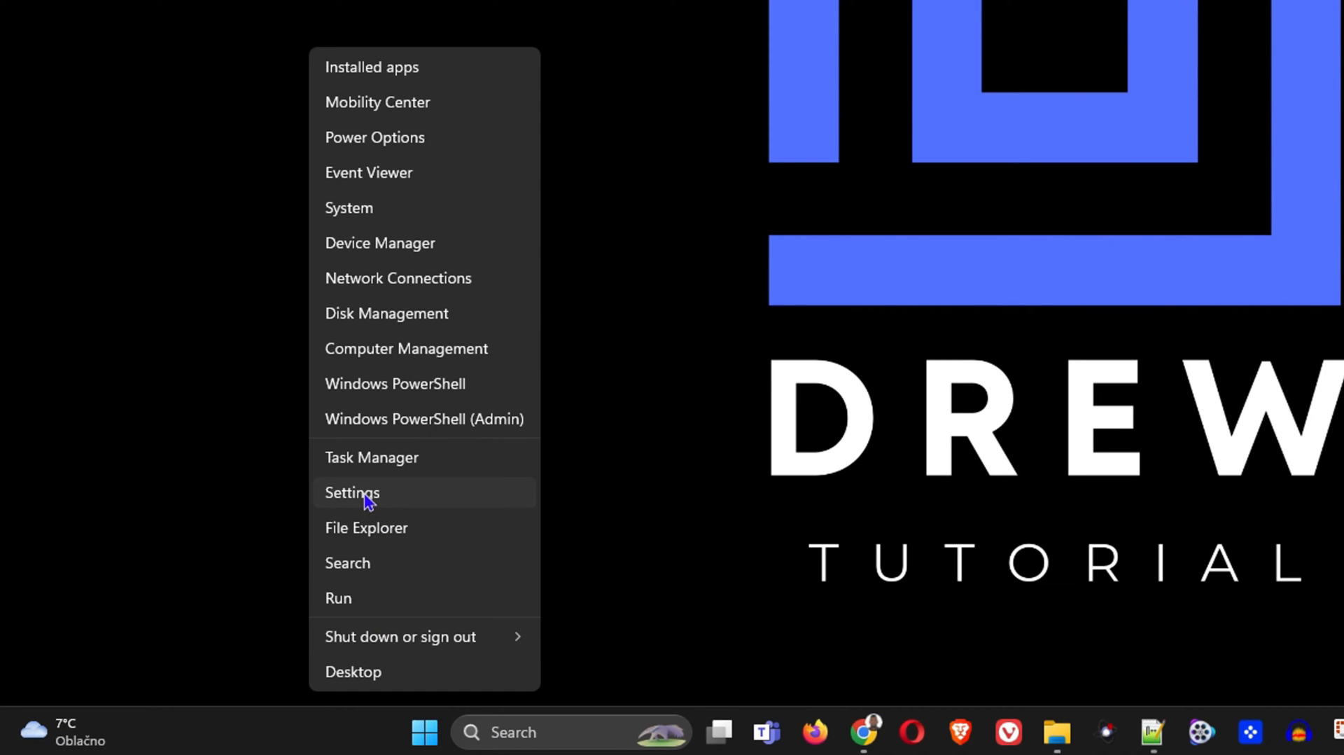
Step: Go to Settings > System > Advanced display to view the internal display at 1920 × 1080, 144 Hz
{"action": "left_click", "coordinate": [352, 491]}
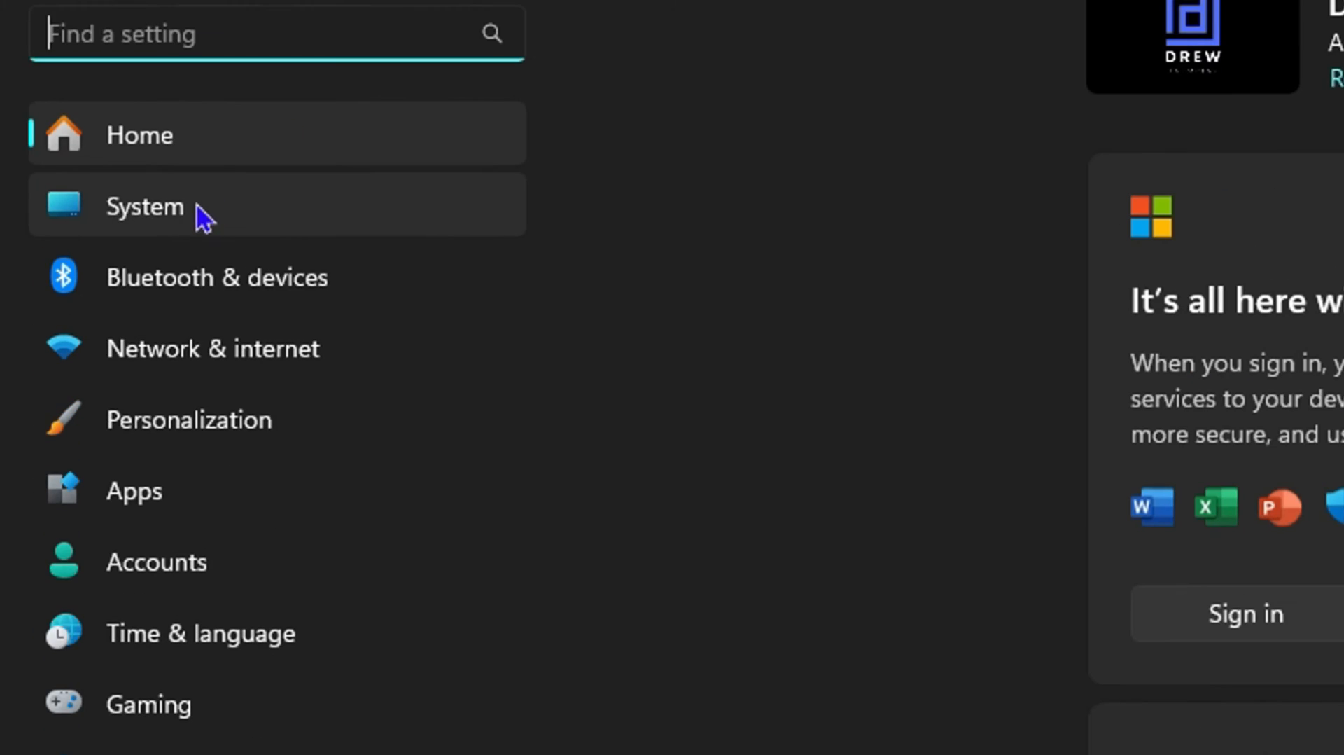
{"action": "left_click", "coordinate": [145, 206]}
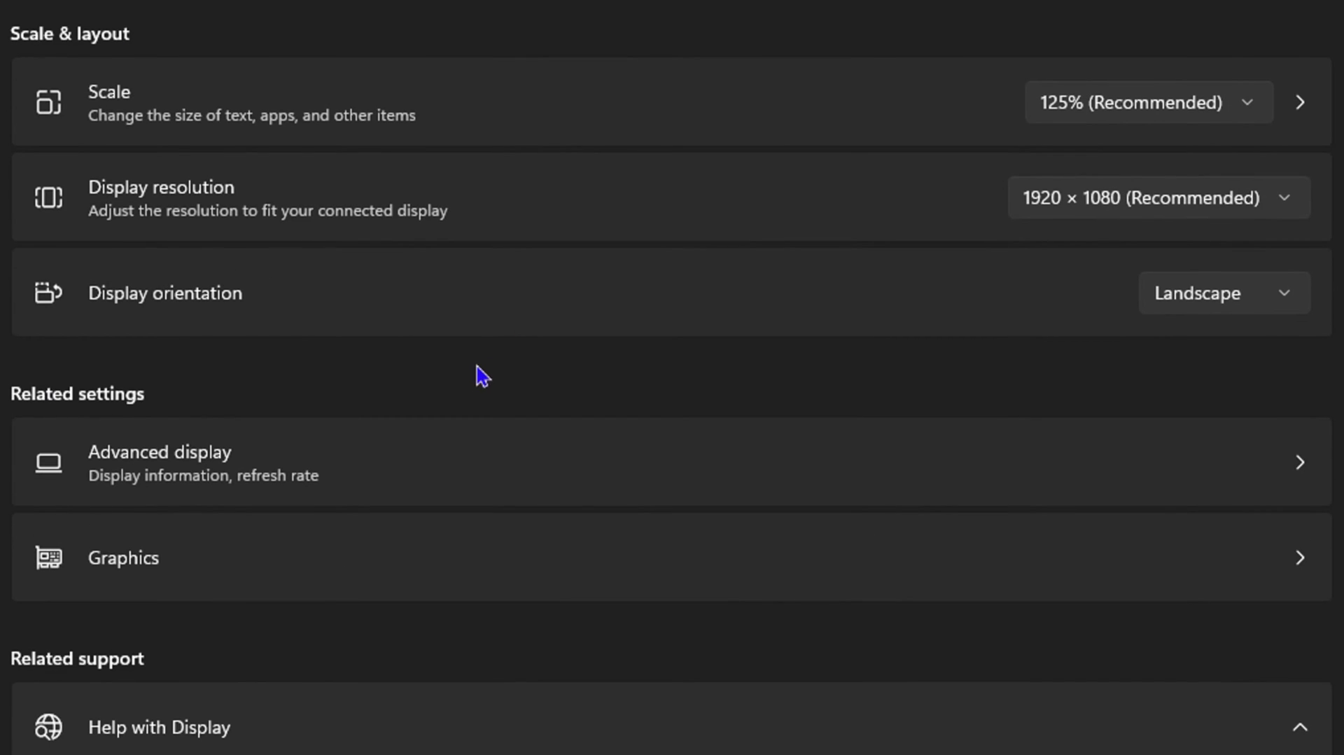
{"action": "mouse_move", "coordinate": [251, 476]}
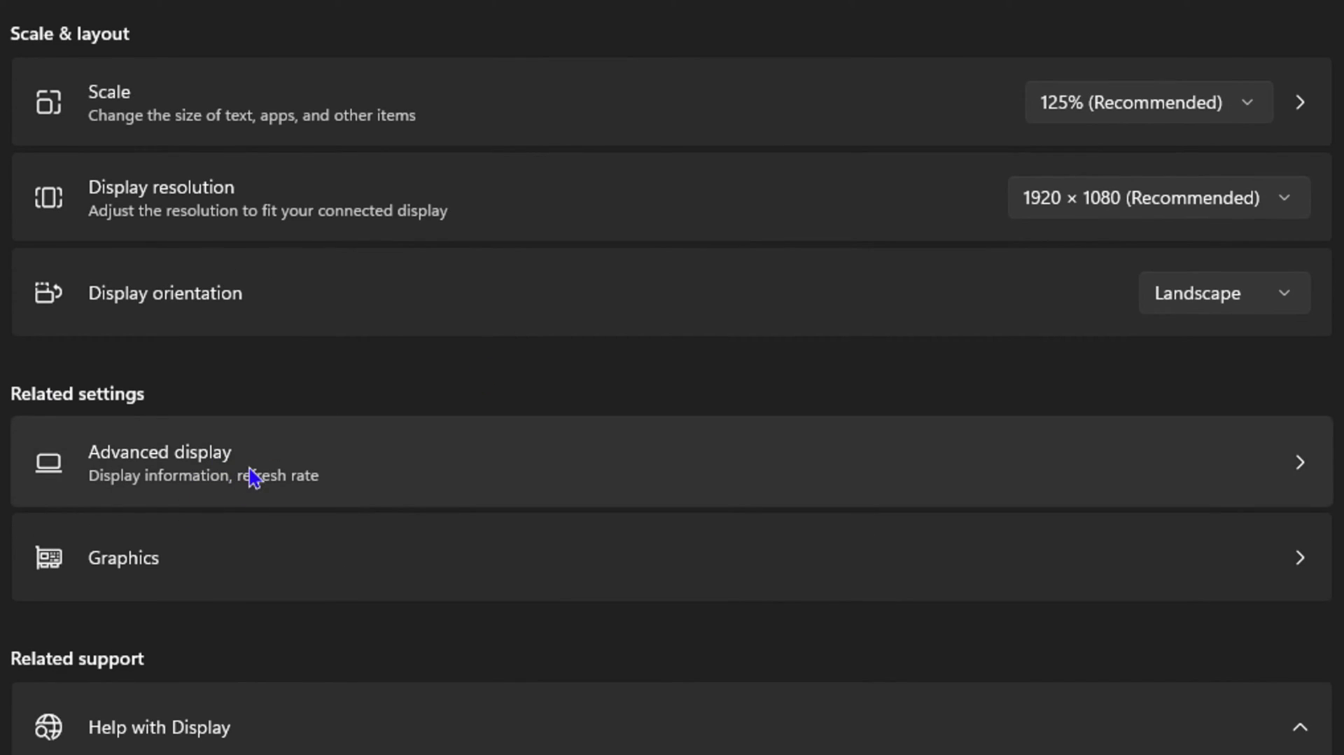
{"action": "left_click", "coordinate": [171, 461]}
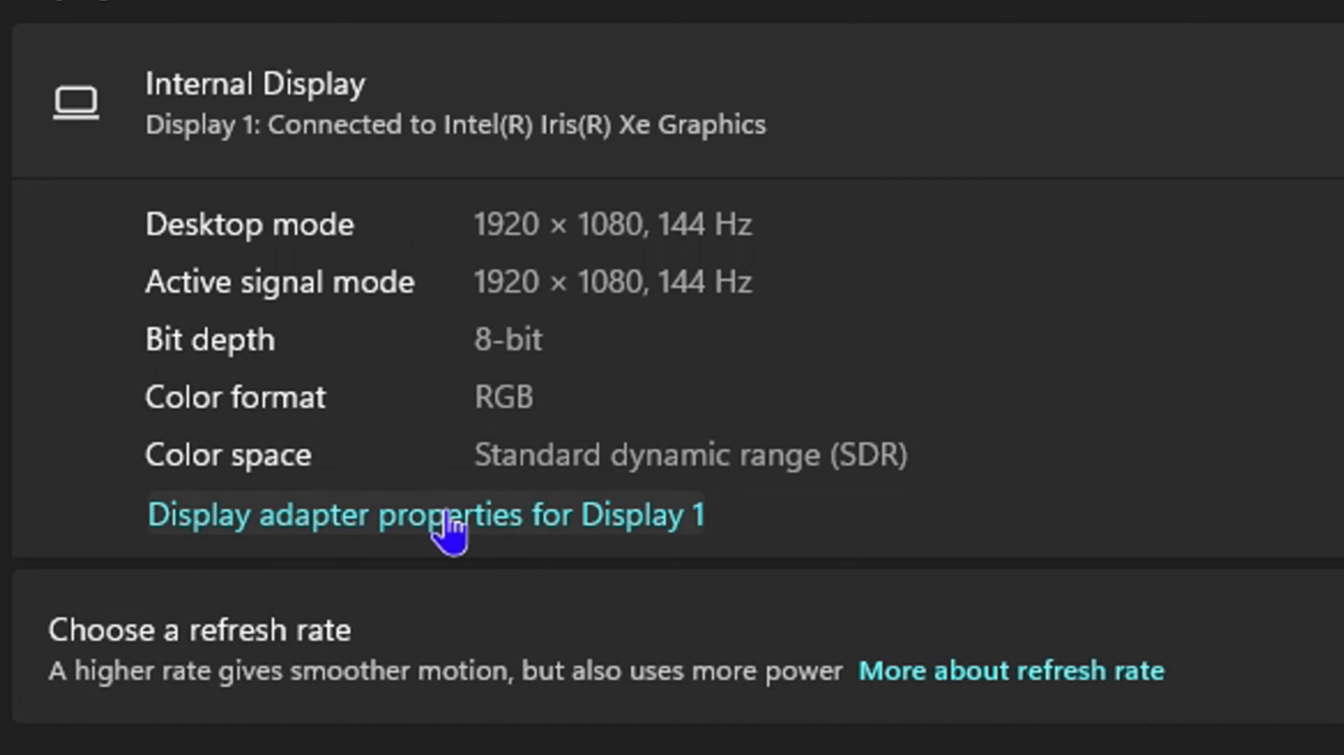
Step: Open Display 1's adapter properties, list all modes, and try the 30, 48 and 60 Hz modes
{"action": "left_click", "coordinate": [424, 515]}
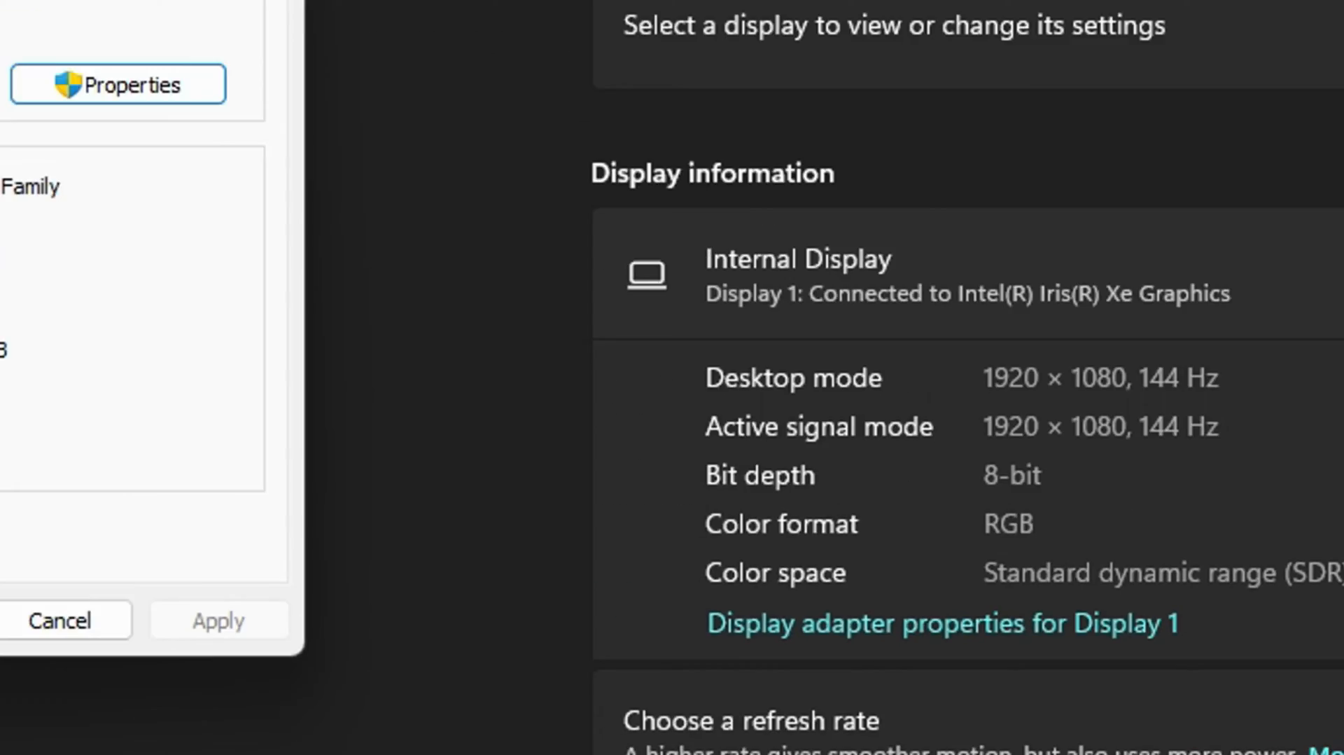
{"action": "left_click", "coordinate": [229, 630]}
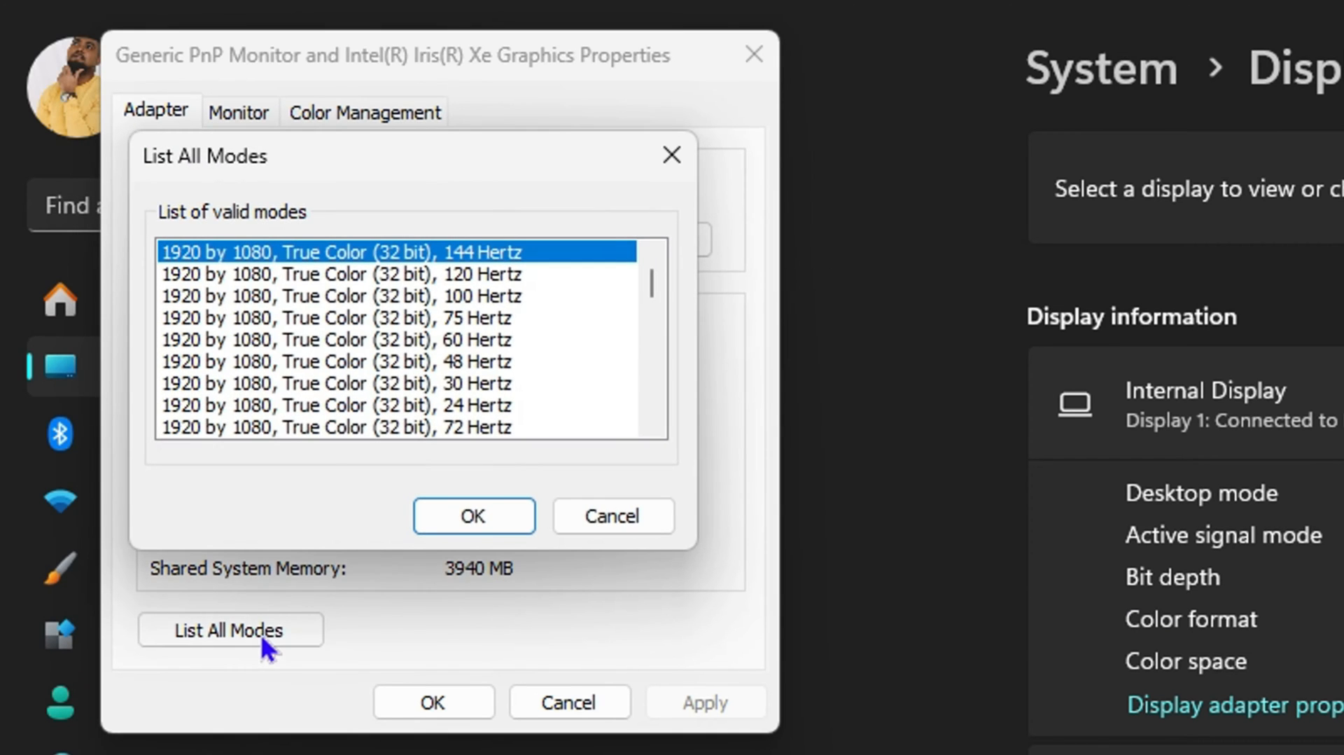
{"action": "mouse_move", "coordinate": [243, 310]}
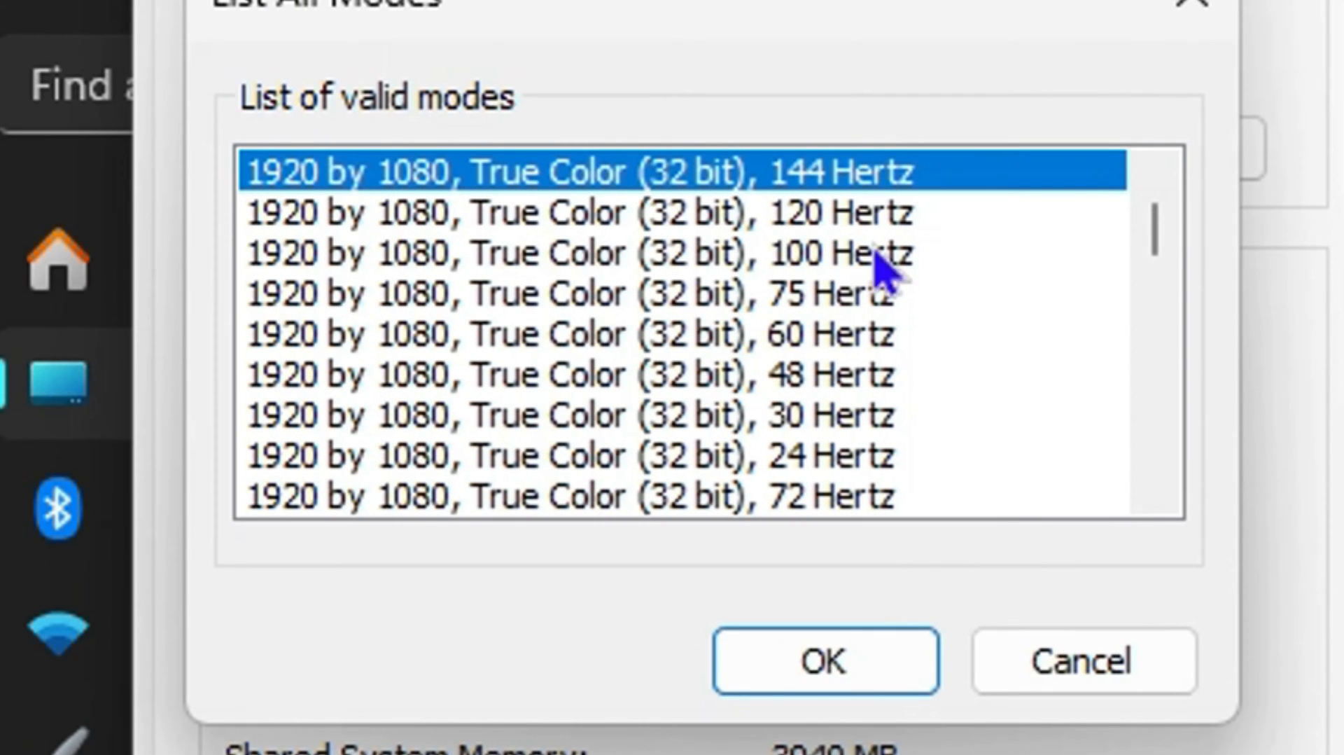
{"action": "mouse_move", "coordinate": [523, 382]}
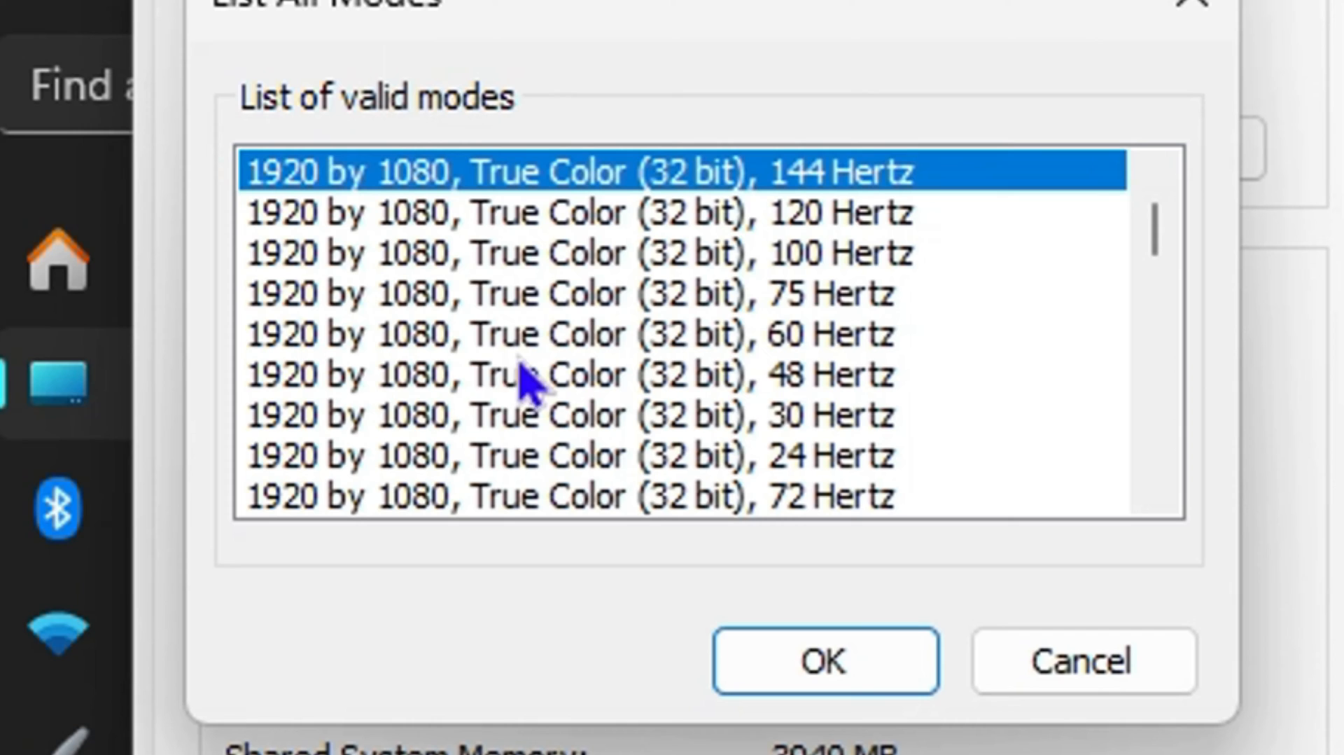
{"action": "mouse_move", "coordinate": [1154, 262]}
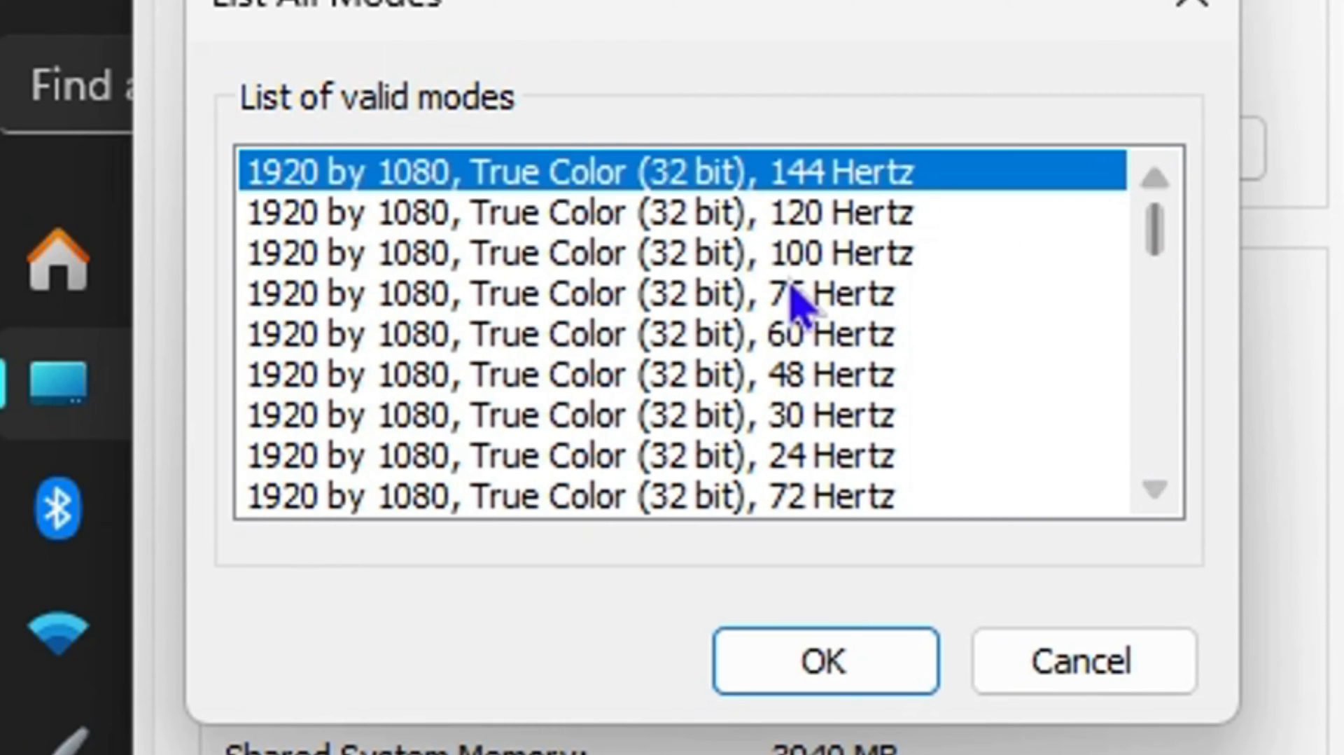
{"action": "left_click", "coordinate": [565, 416]}
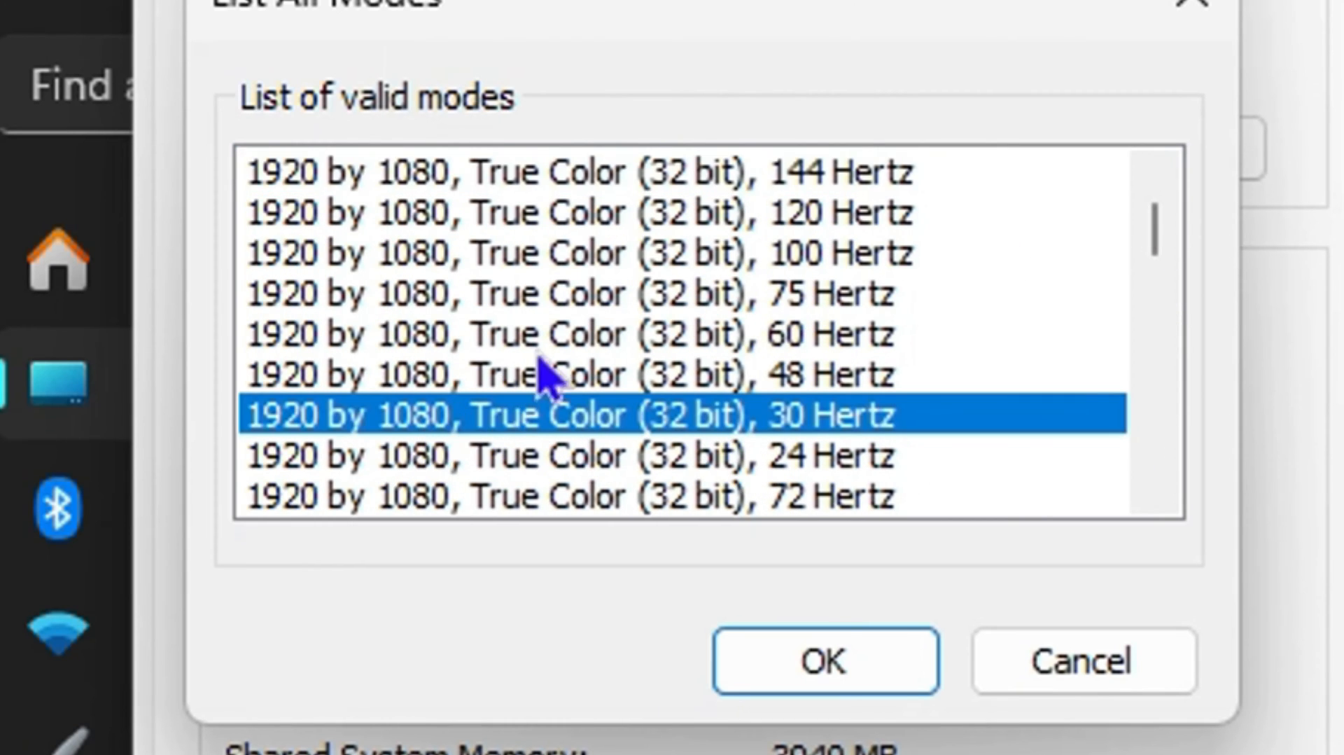
{"action": "left_click", "coordinate": [574, 373]}
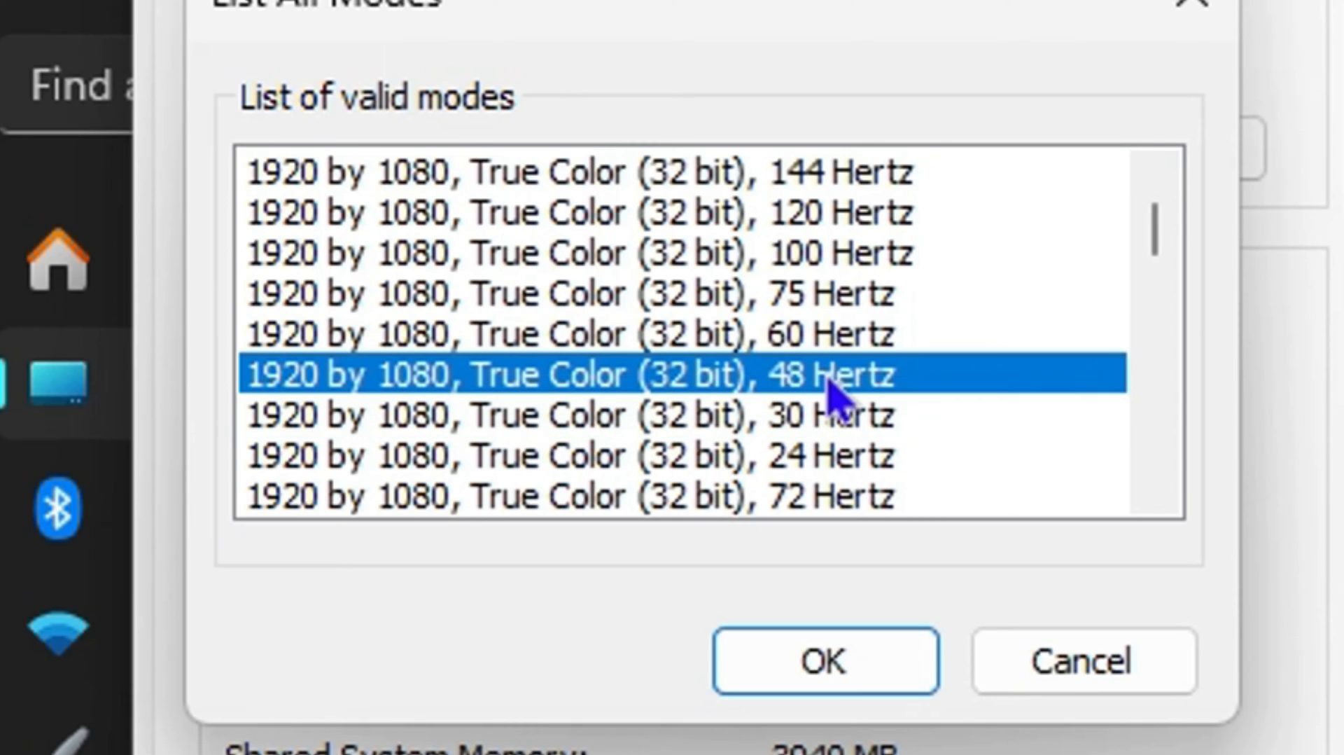
{"action": "left_click", "coordinate": [583, 334]}
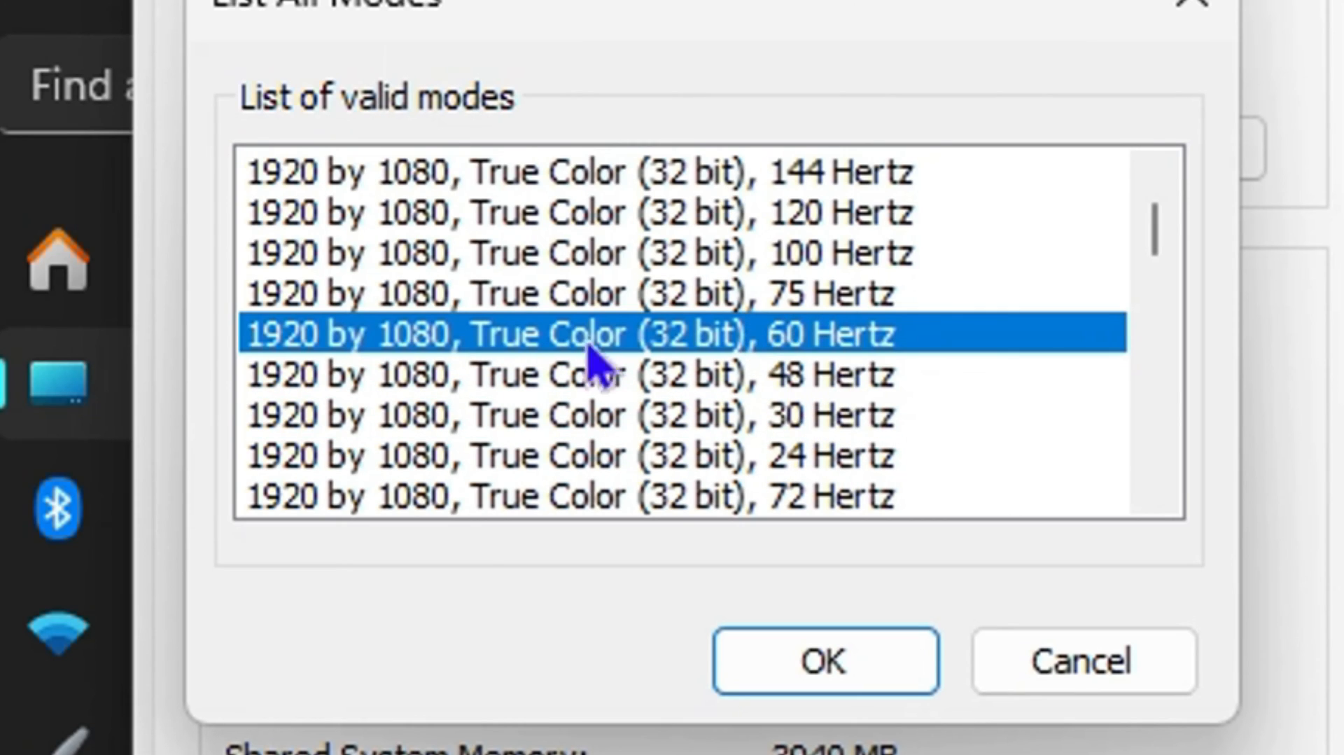
{"action": "mouse_move", "coordinate": [677, 335]}
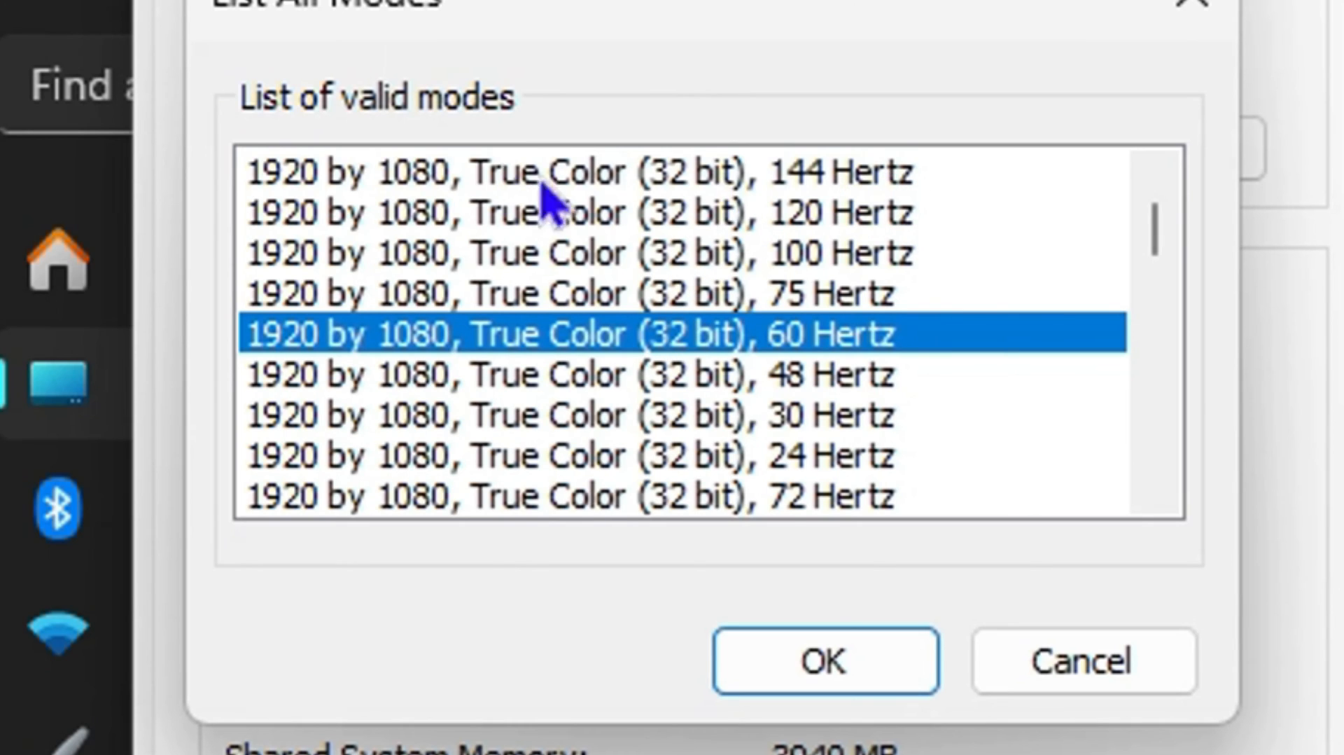
{"action": "mouse_move", "coordinate": [398, 193]}
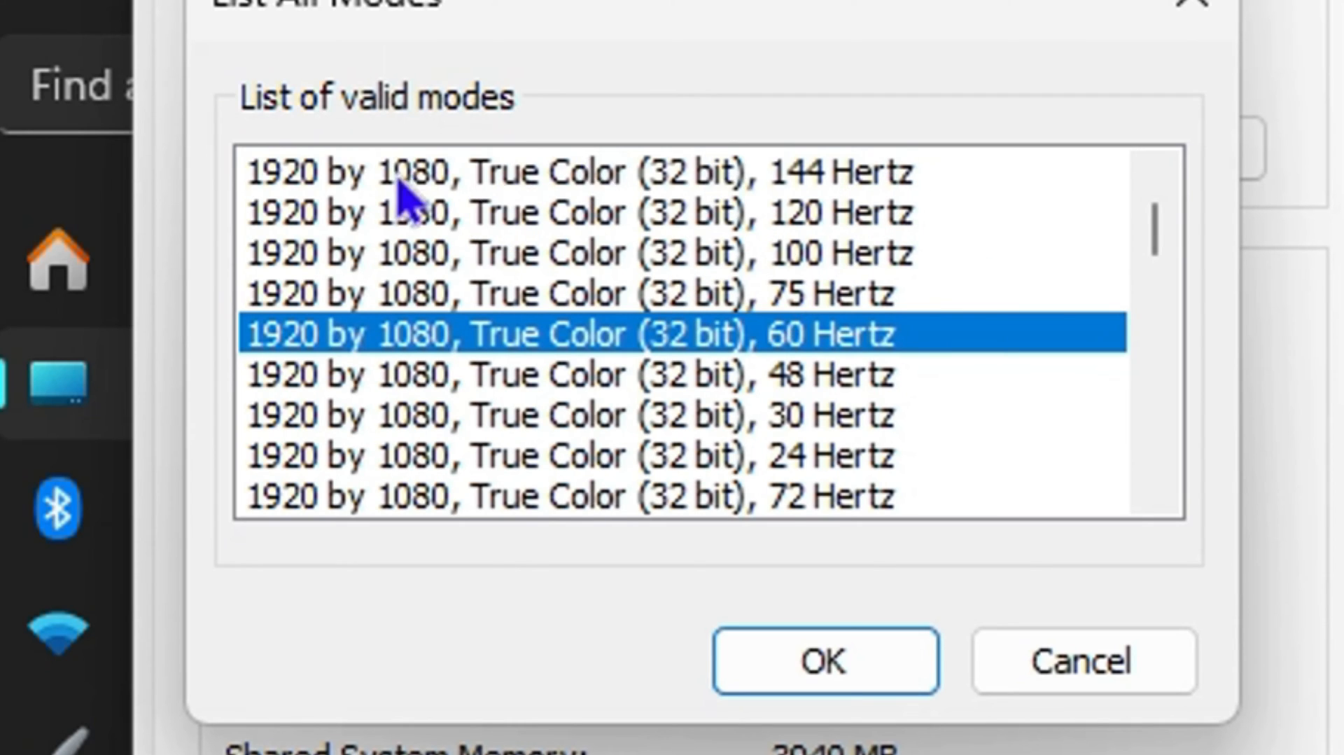
Step: Try the 144 and 100 Hz modes, settle on 144 Hz, and close the modes list
{"action": "left_click", "coordinate": [566, 172]}
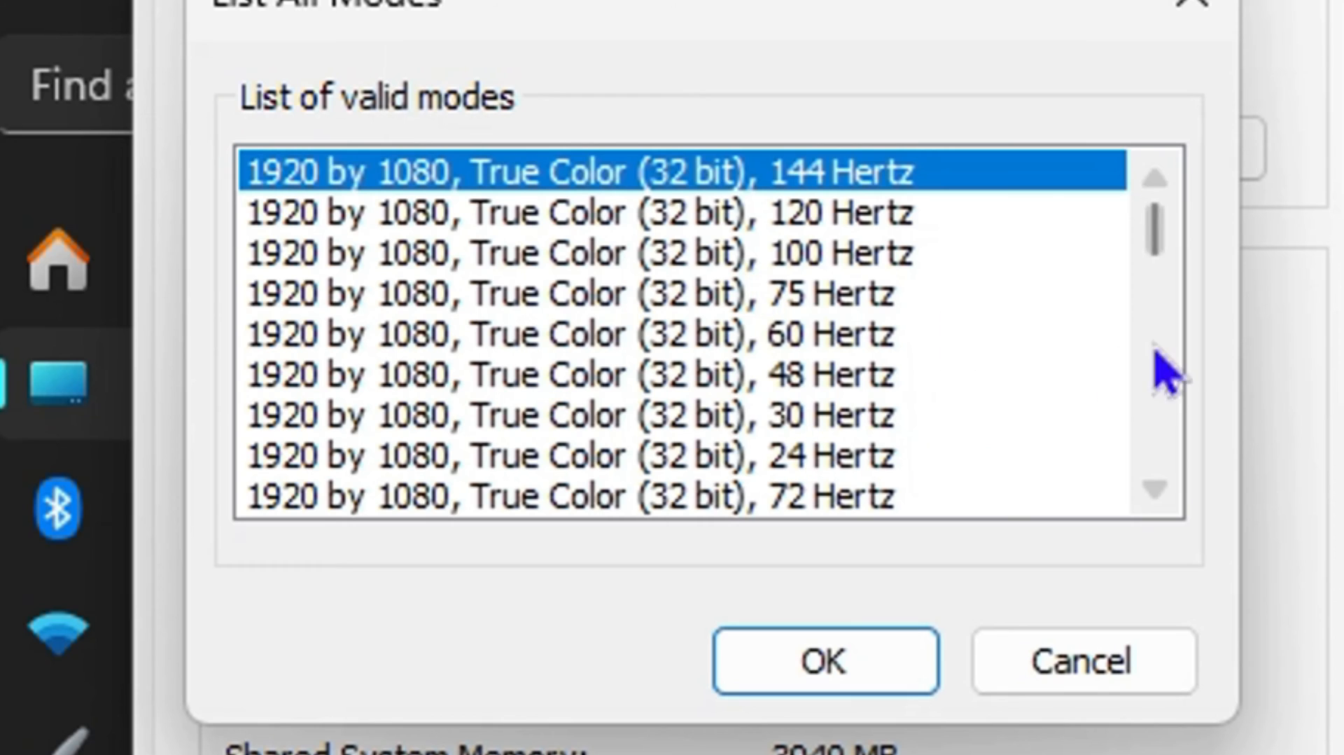
{"action": "mouse_move", "coordinate": [875, 305]}
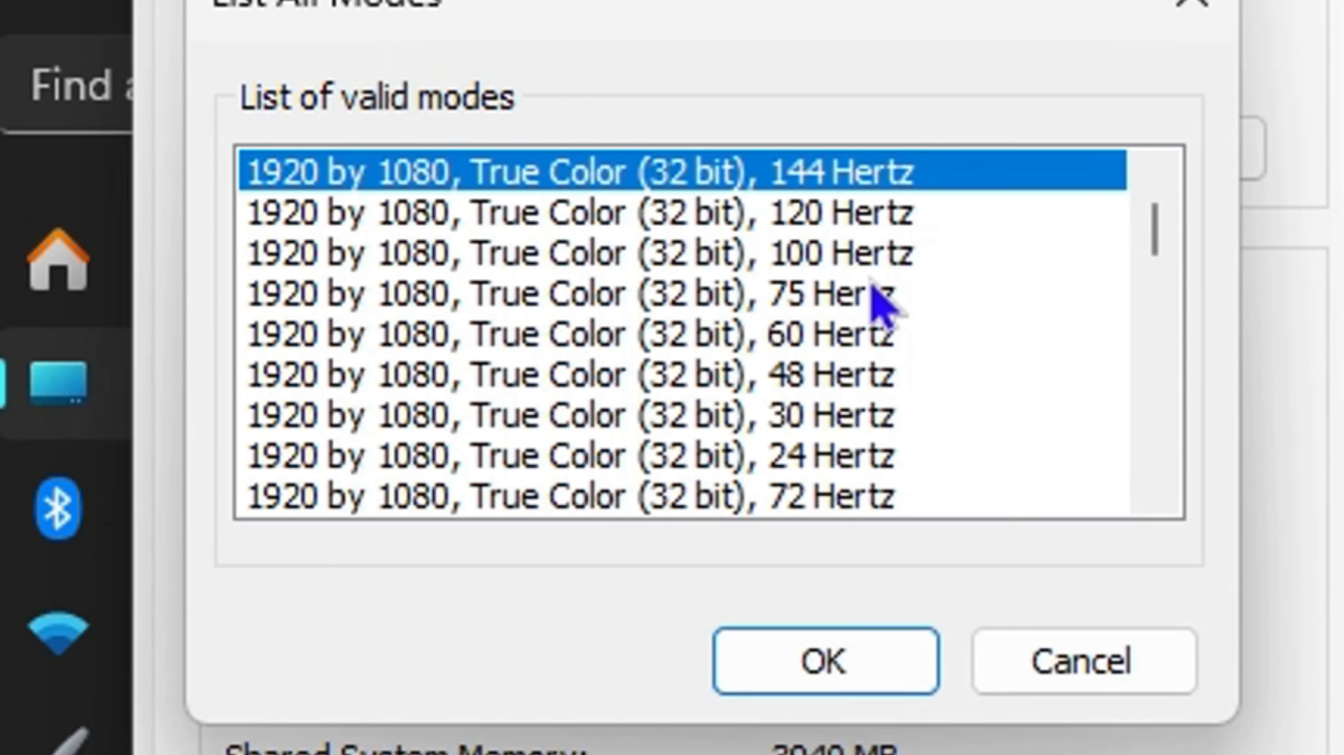
{"action": "left_click", "coordinate": [574, 253]}
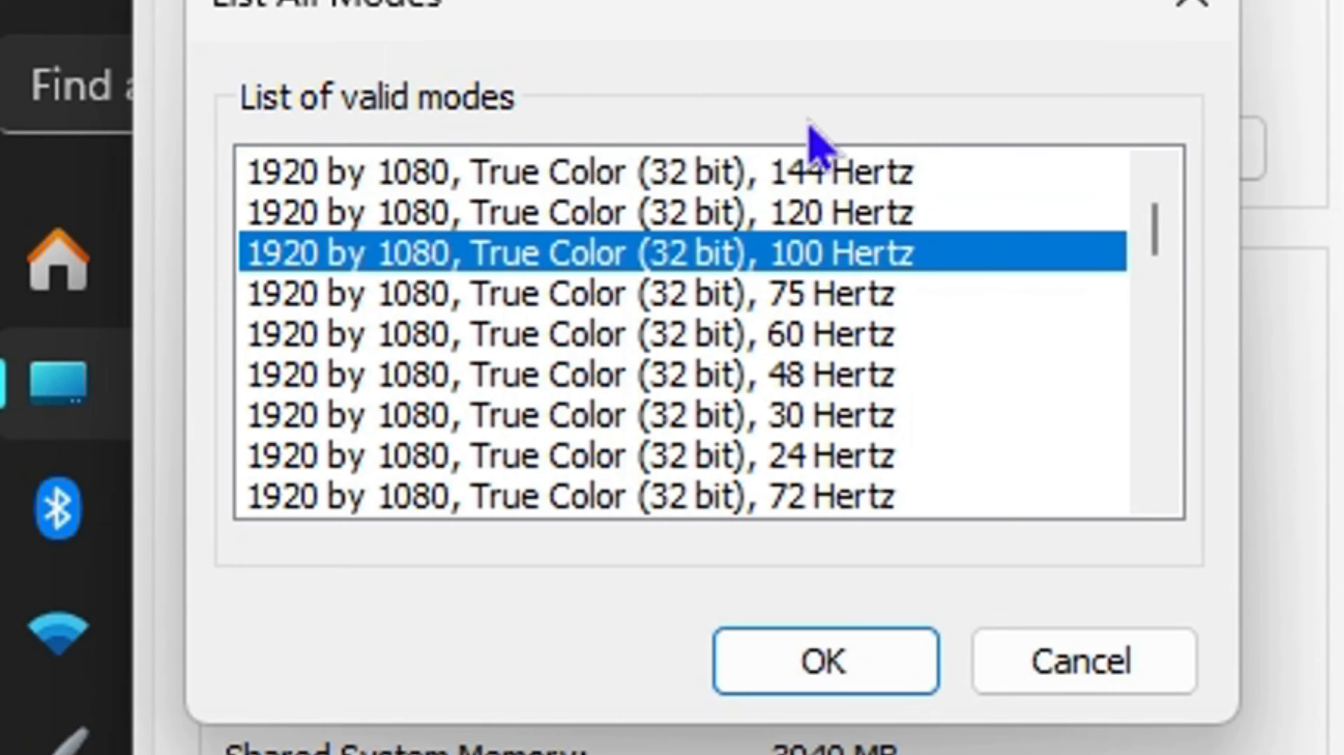
{"action": "left_click", "coordinate": [579, 171]}
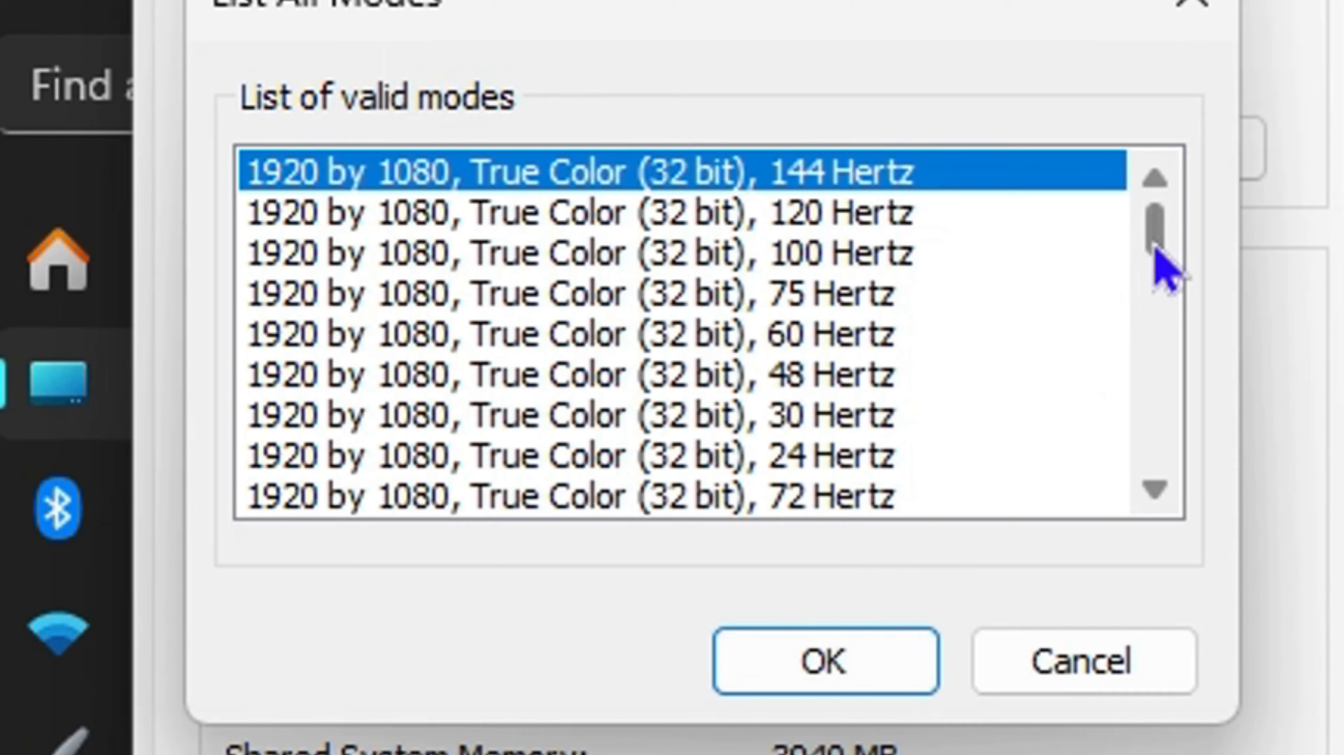
{"action": "left_click", "coordinate": [825, 661]}
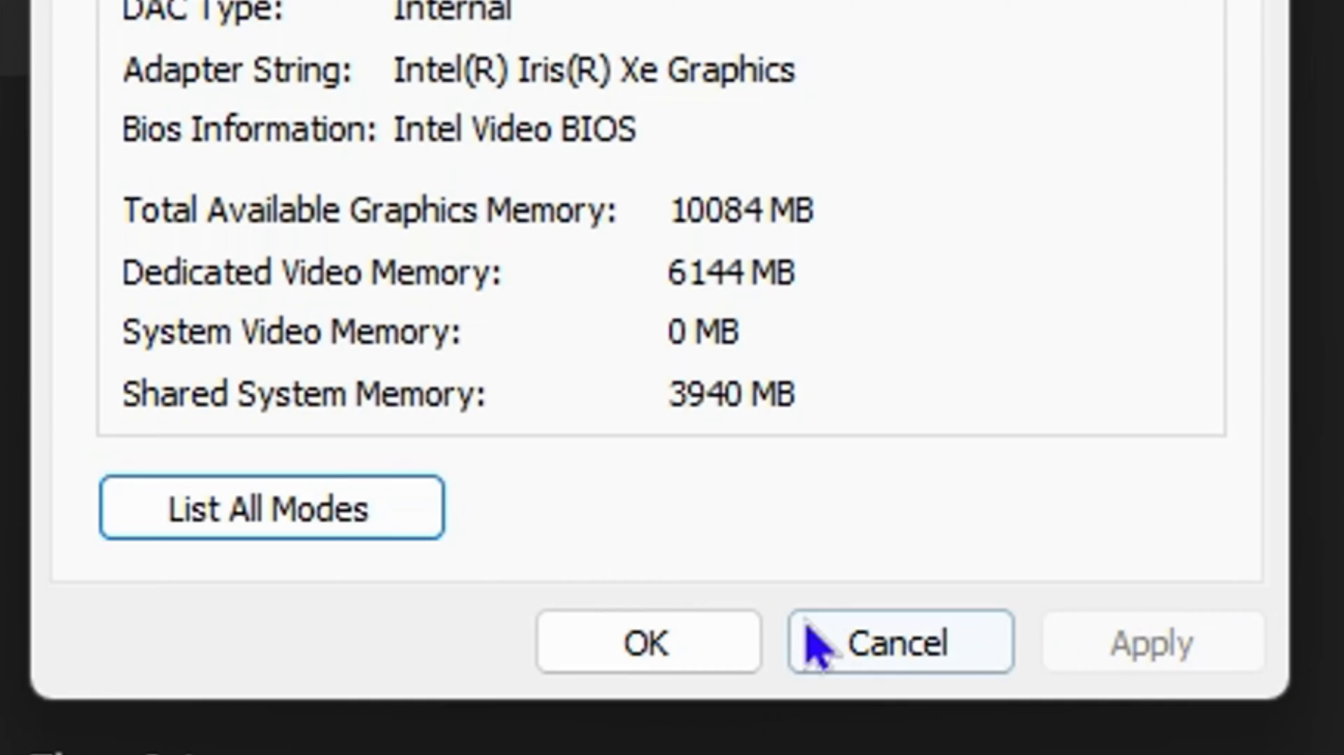
Step: Cancel the adapter properties window without applying changes, returning to Advanced display
{"action": "left_click", "coordinate": [899, 641]}
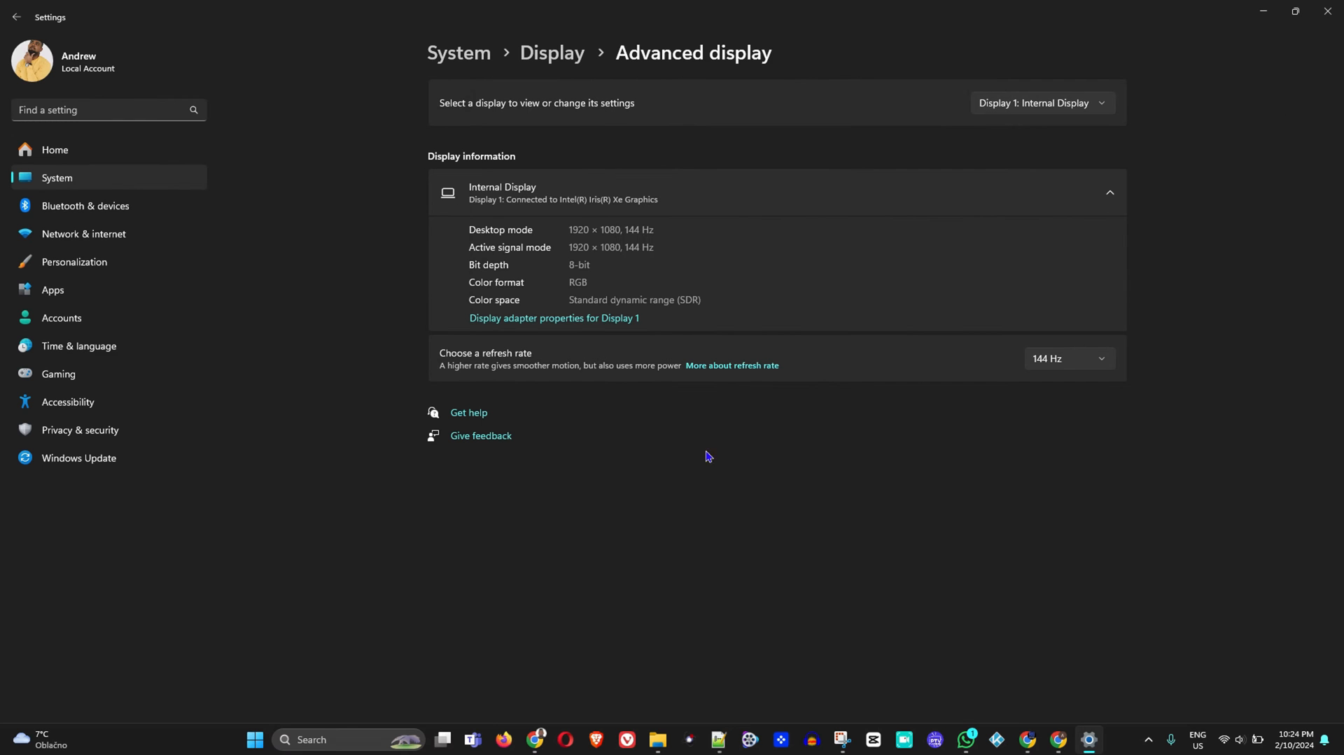
{"action": "mouse_move", "coordinate": [784, 355]}
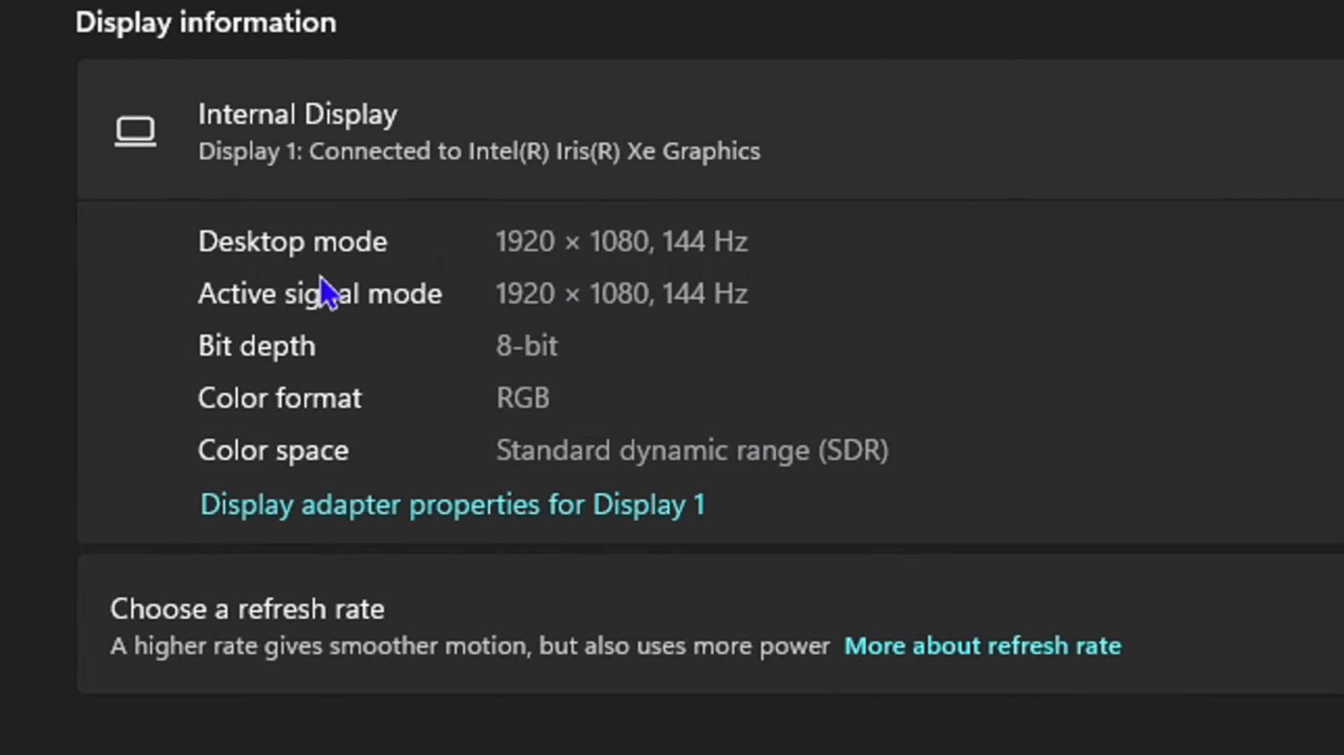
{"action": "mouse_move", "coordinate": [369, 409]}
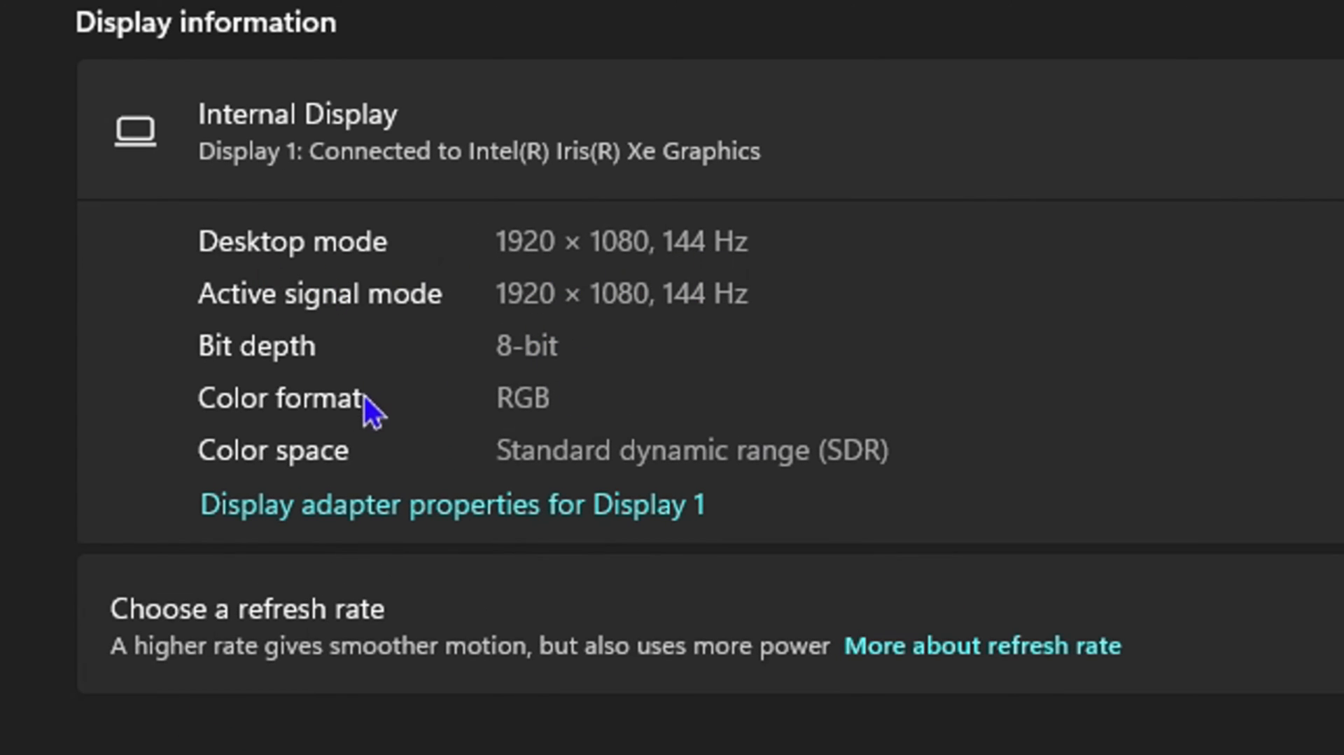
{"action": "mouse_move", "coordinate": [593, 296]}
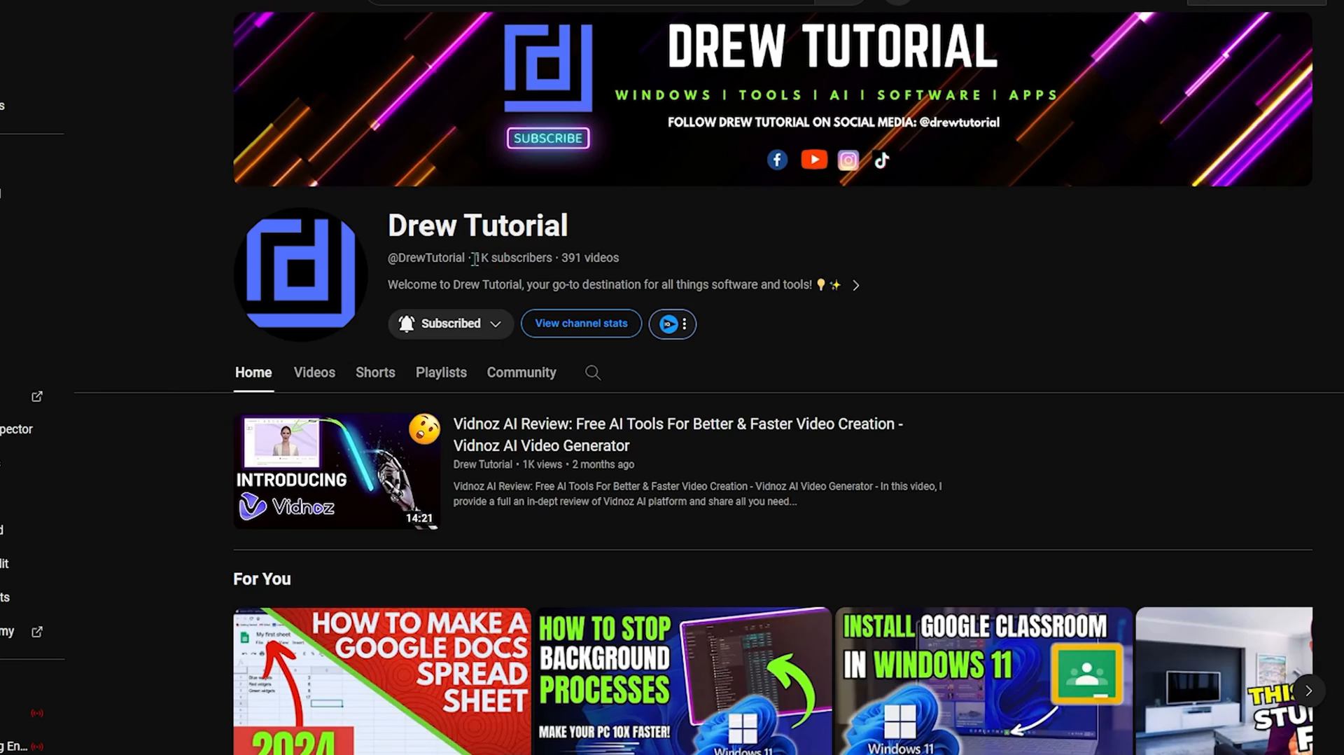
{"action": "mouse_move", "coordinate": [420, 296]}
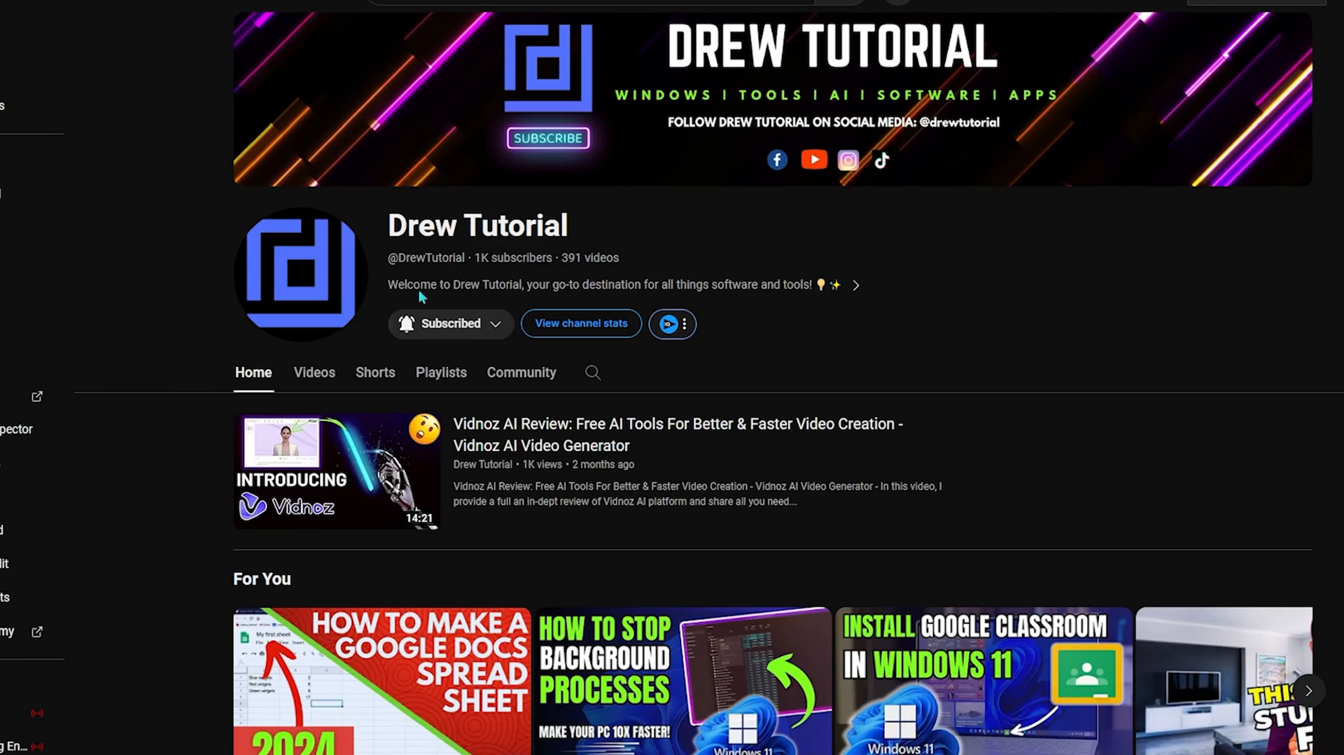
Step: Browse the Drew Tutorial channel's Videos tab, then switch to its Shorts tab
{"action": "left_click", "coordinate": [314, 371]}
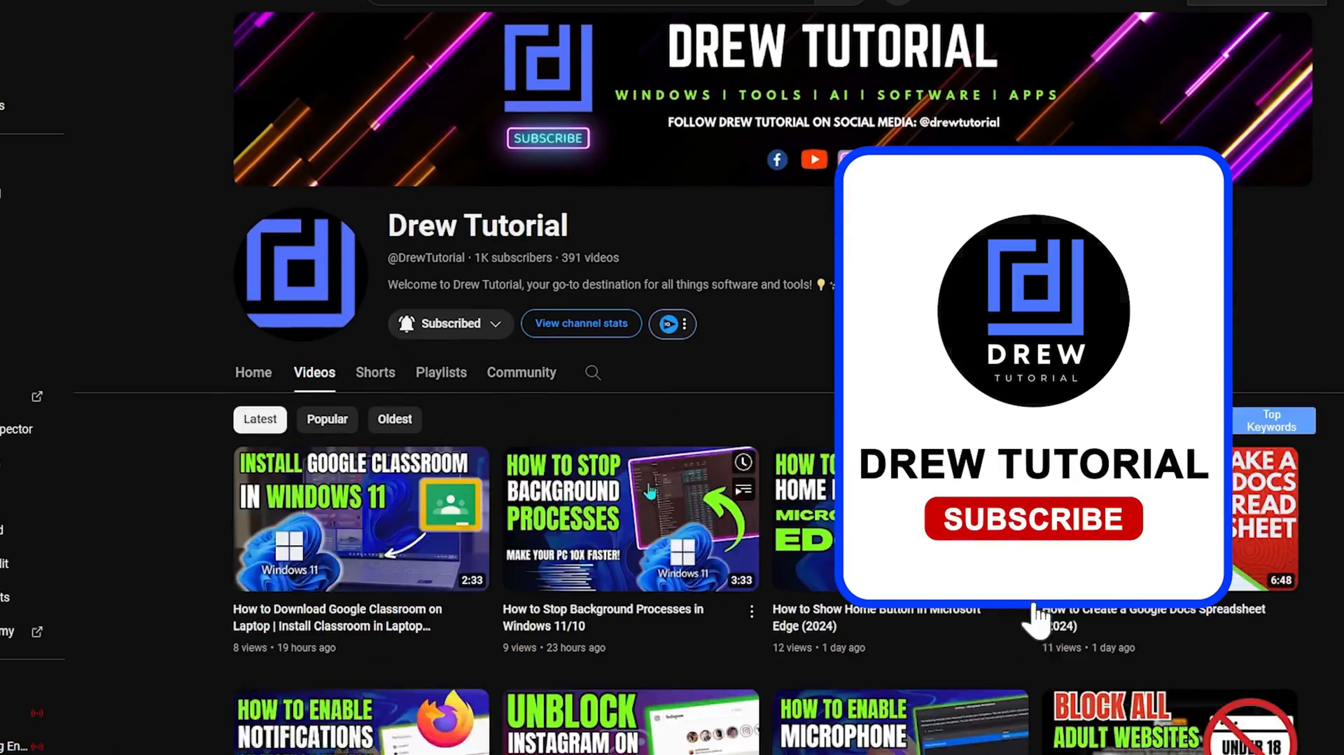
{"action": "scroll", "scroll_direction": "down", "scroll_amount": 3}
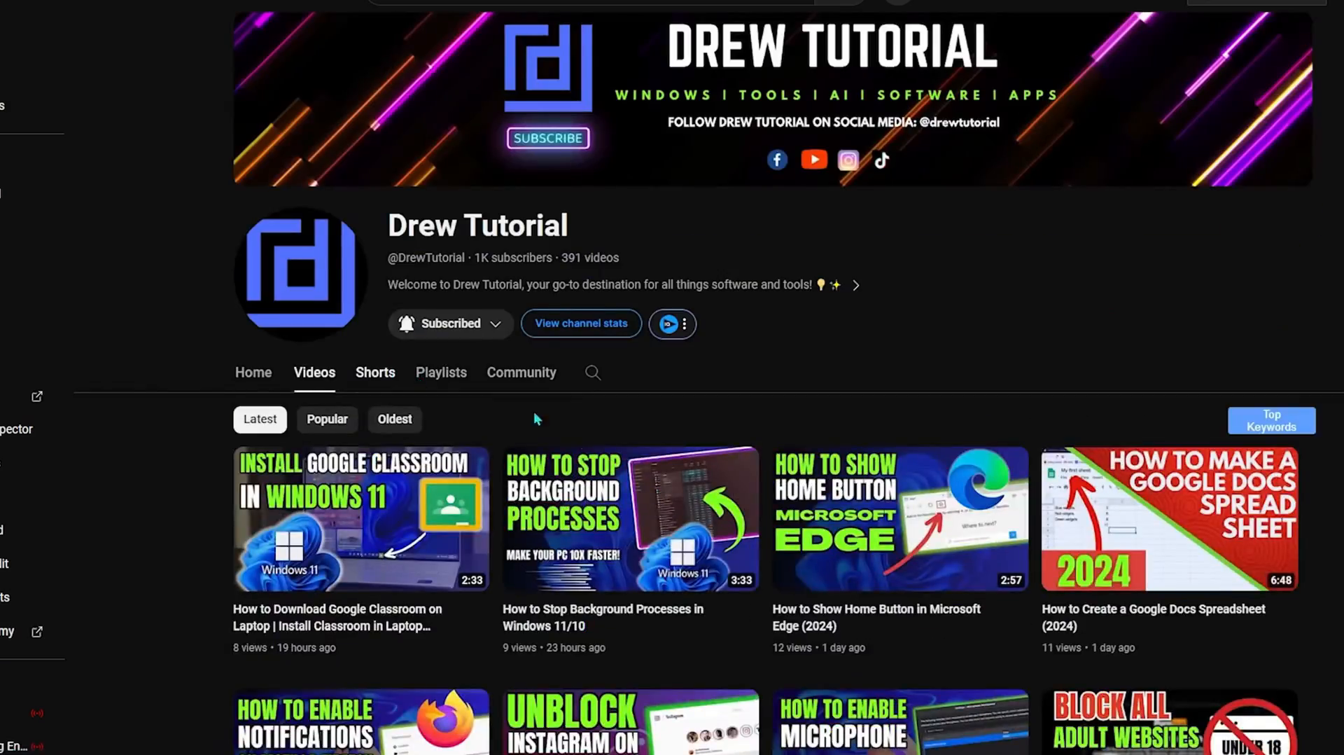
{"action": "left_click", "coordinate": [375, 371]}
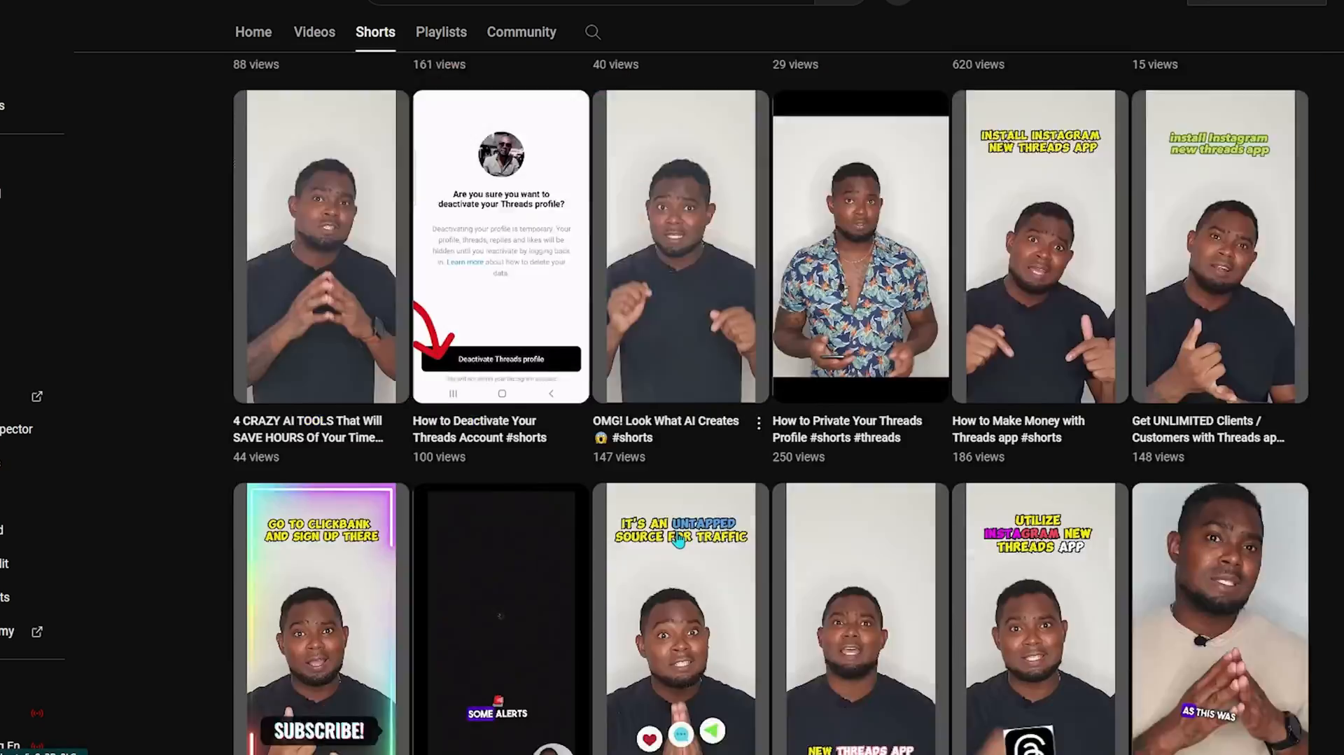
{"action": "scroll", "scroll_direction": "up", "scroll_amount": 3}
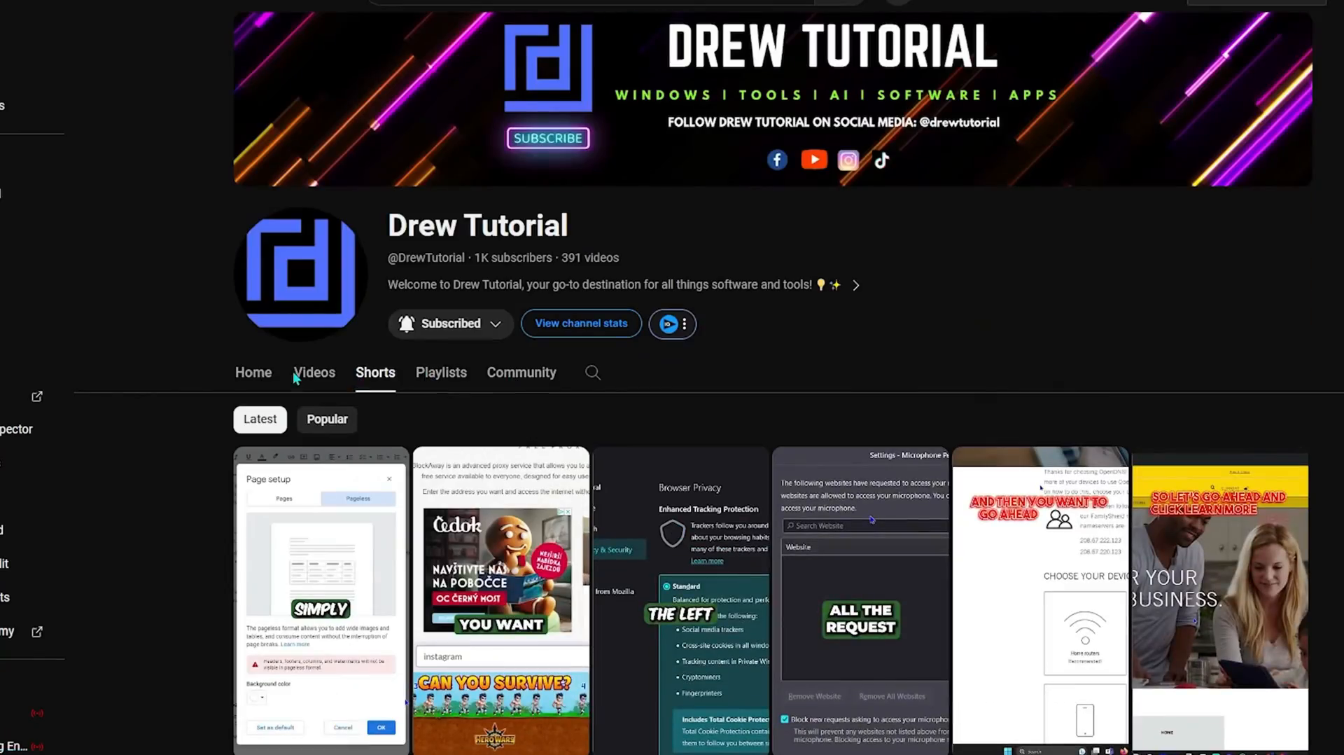